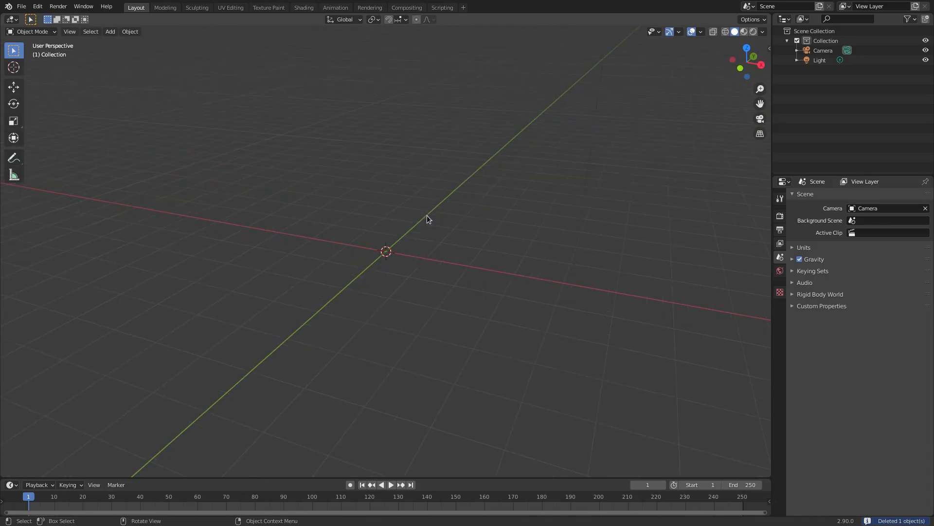
# Step: Add a new Text object to the scene at the world origin
pyautogui.click(110, 31)
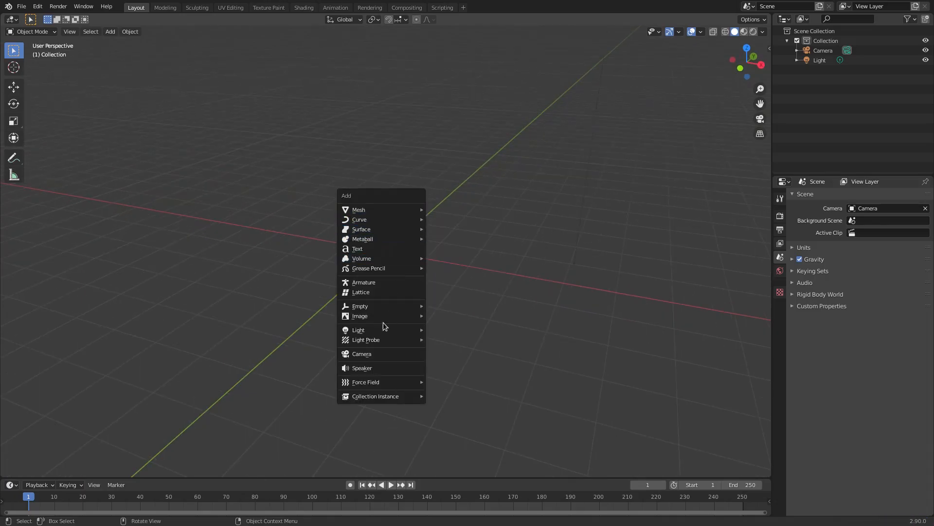
pyautogui.click(357, 248)
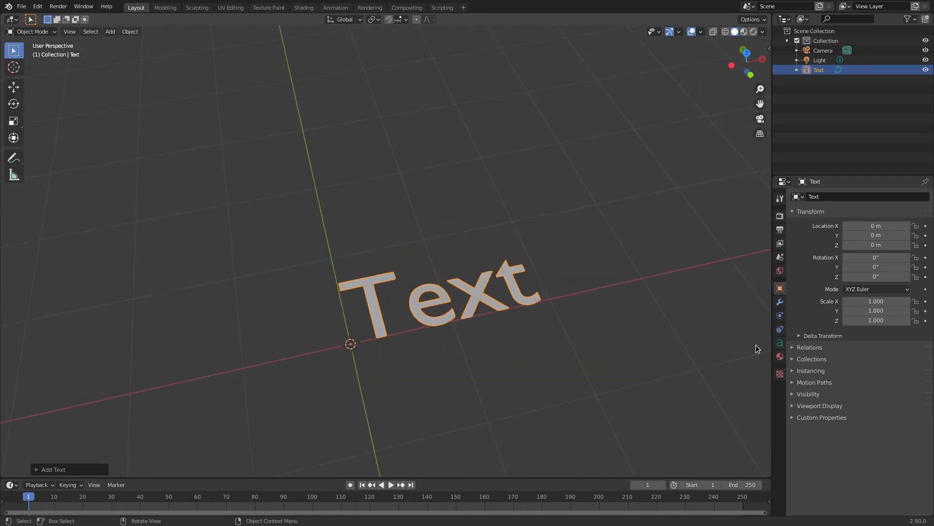
# Step: Show the text object's Object Data properties with its font slots
pyautogui.click(780, 343)
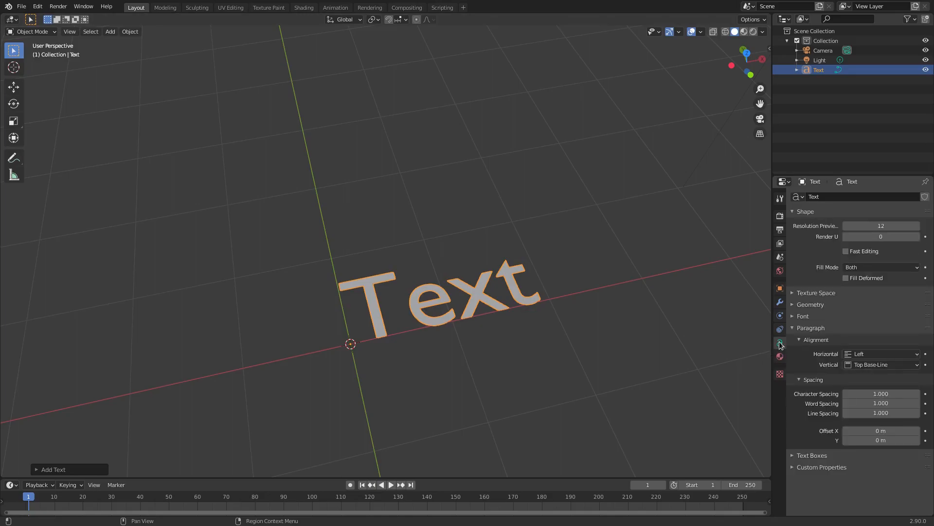
pyautogui.moveTo(780, 343)
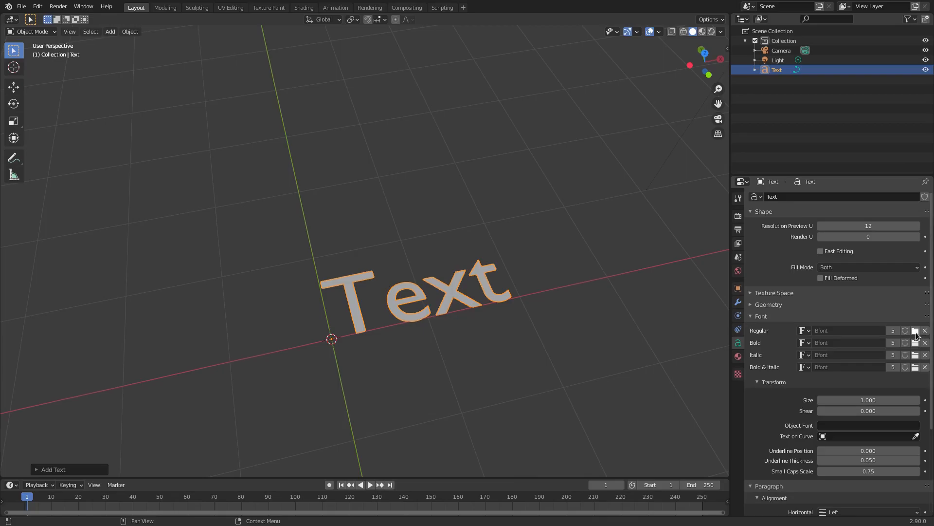
# Step: Browse the font files for the Regular slot and select BPkinder.ttf
pyautogui.click(915, 330)
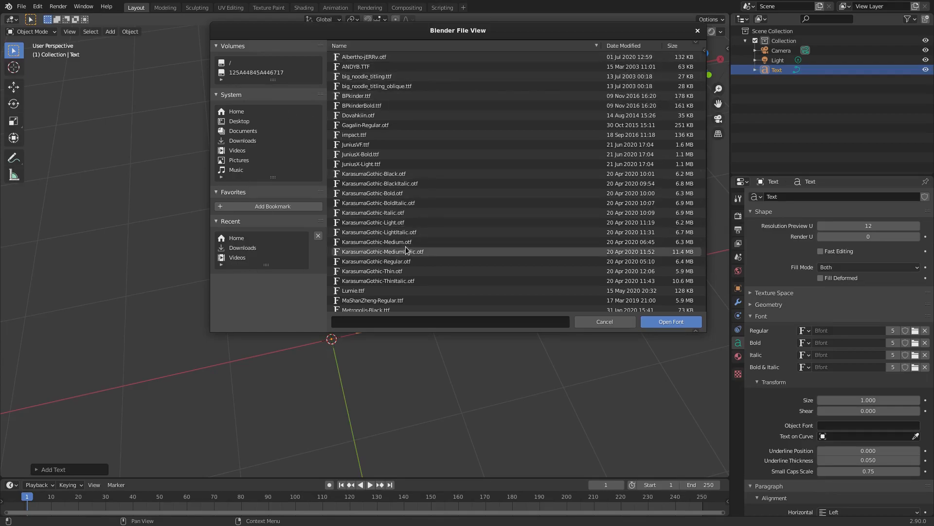
pyautogui.scroll(-3)
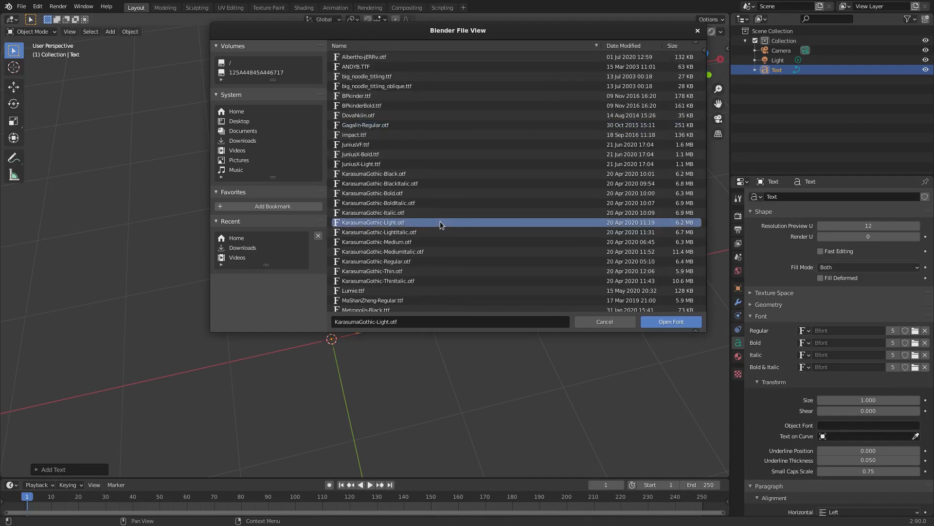
pyautogui.scroll(-3)
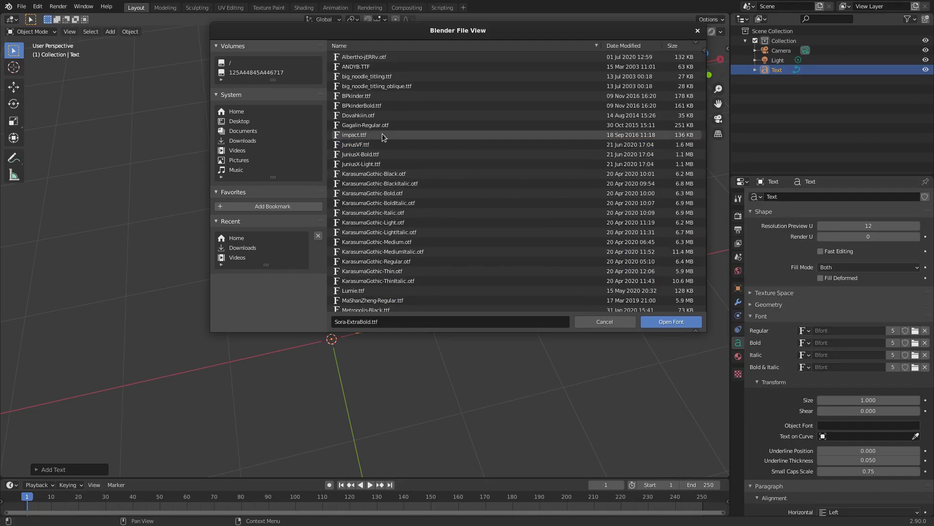
pyautogui.click(355, 135)
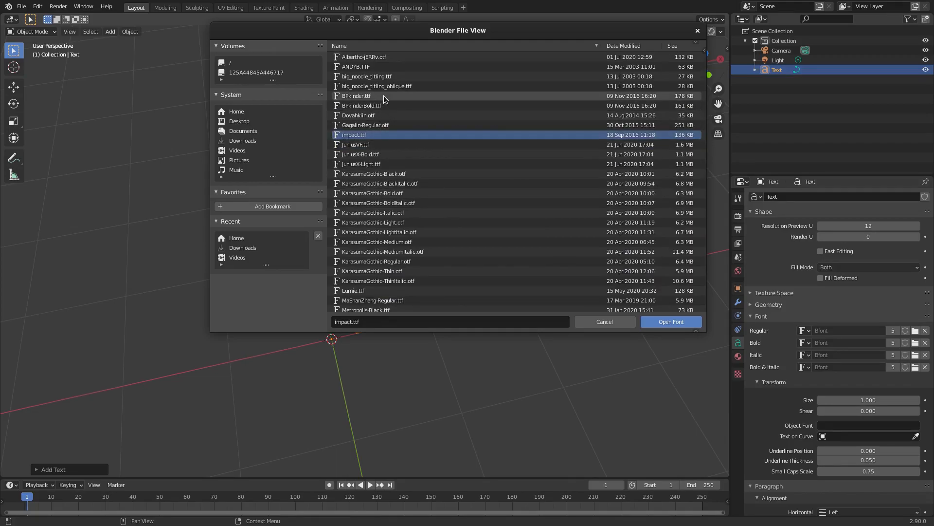
pyautogui.click(356, 95)
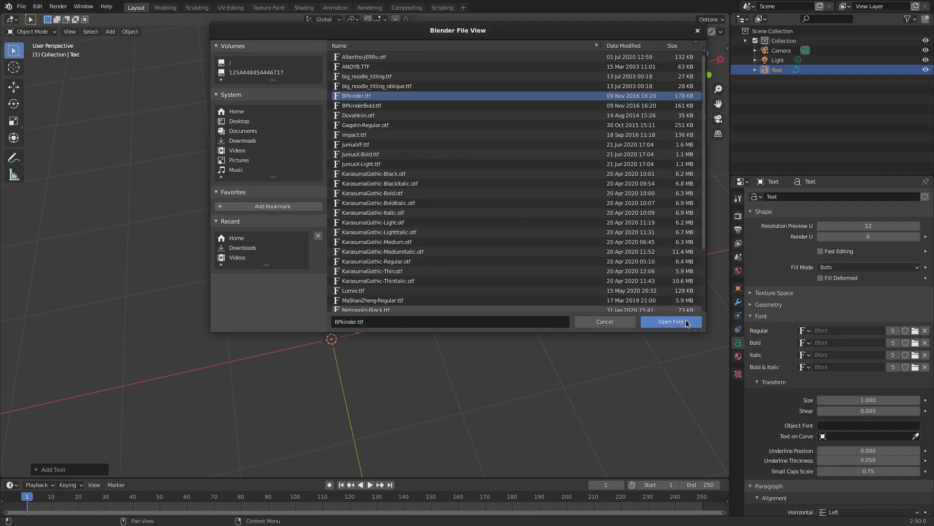
# Step: Load BPkinder as the regular font and rewrite the text to 'Tutorial'
pyautogui.click(671, 321)
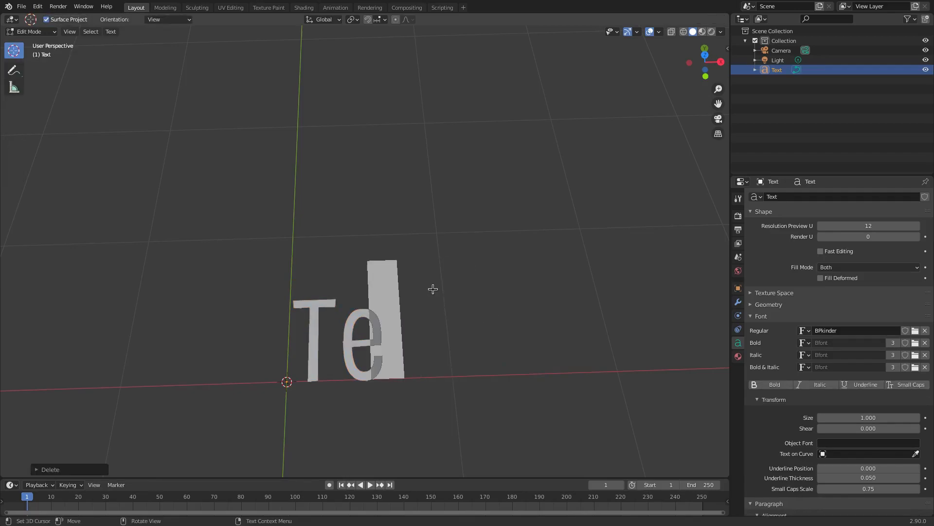
pyautogui.write('utot')
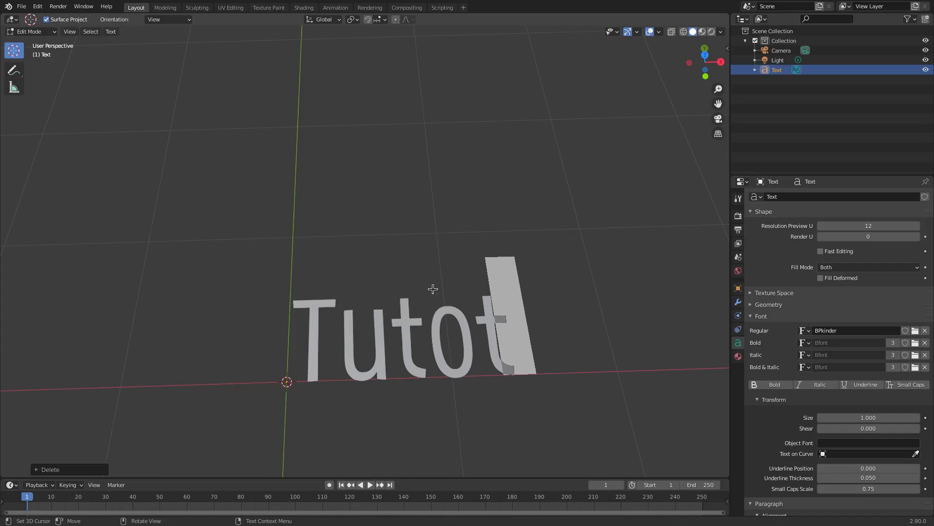
pyautogui.press('Tab')
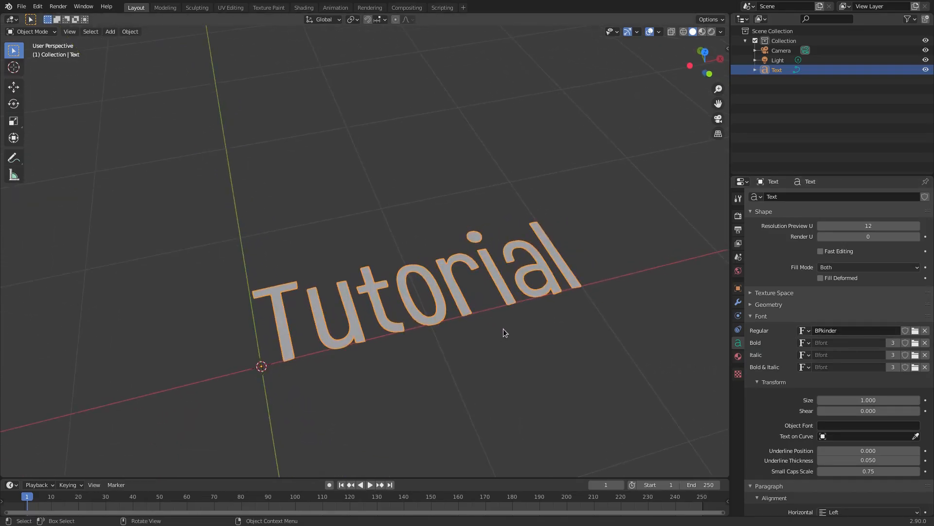
pyautogui.moveTo(311, 145)
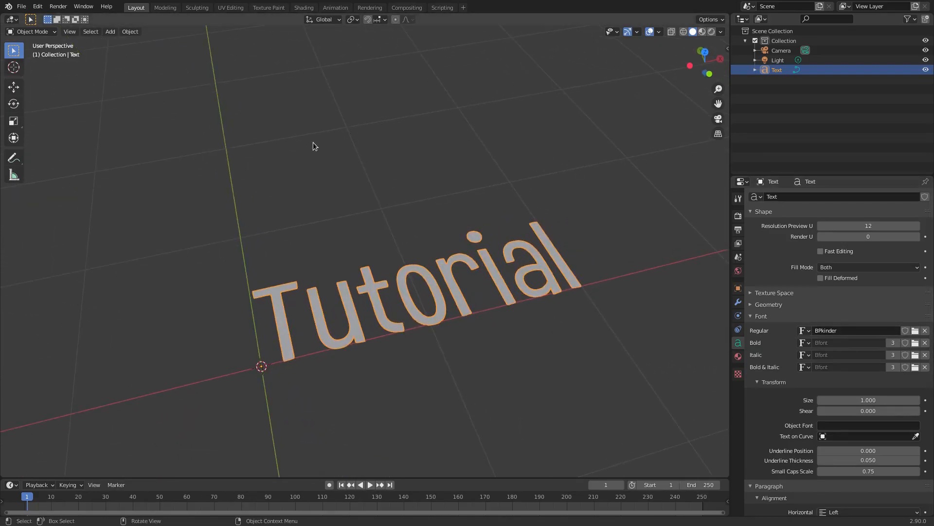
pyautogui.moveTo(643, 324)
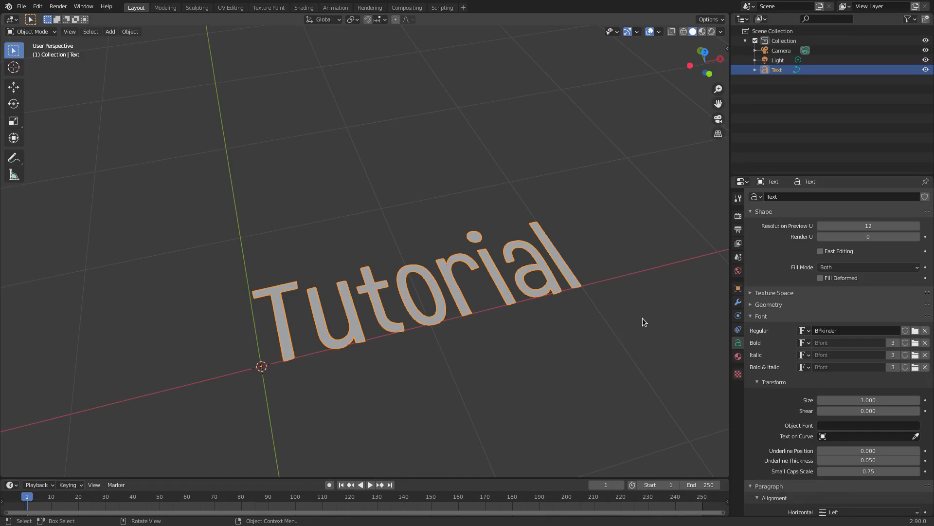
pyautogui.click(761, 316)
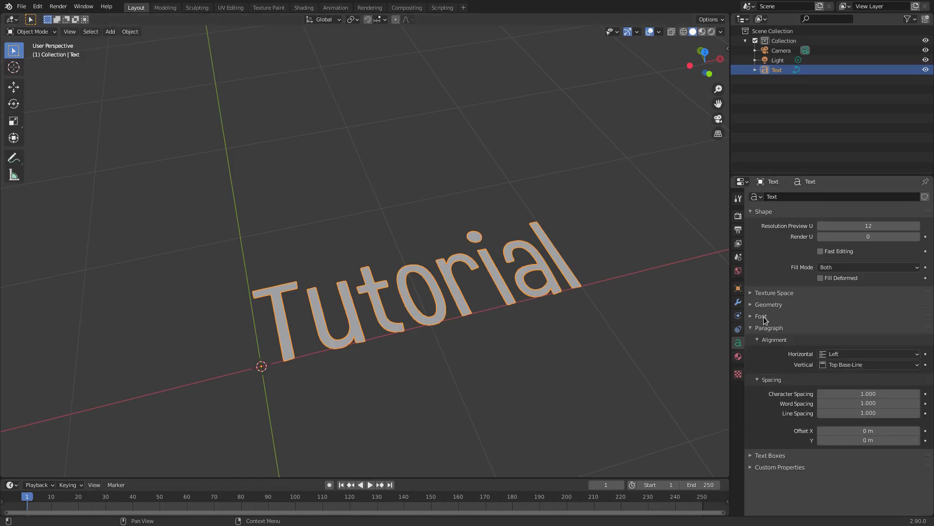
pyautogui.moveTo(868, 393)
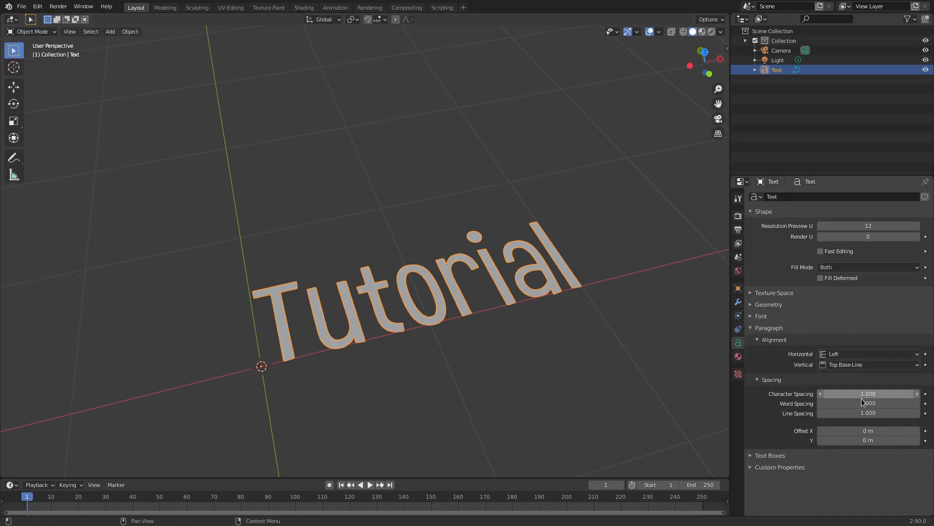
pyautogui.click(761, 316)
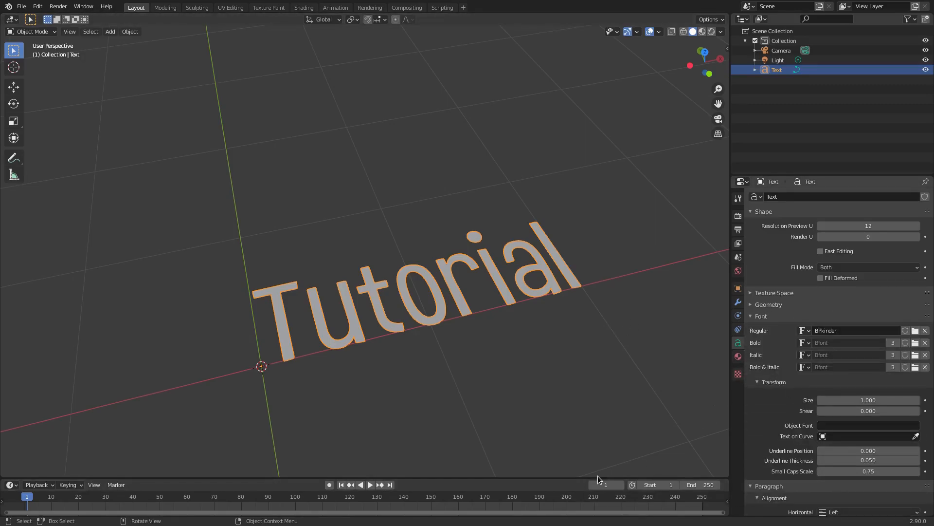